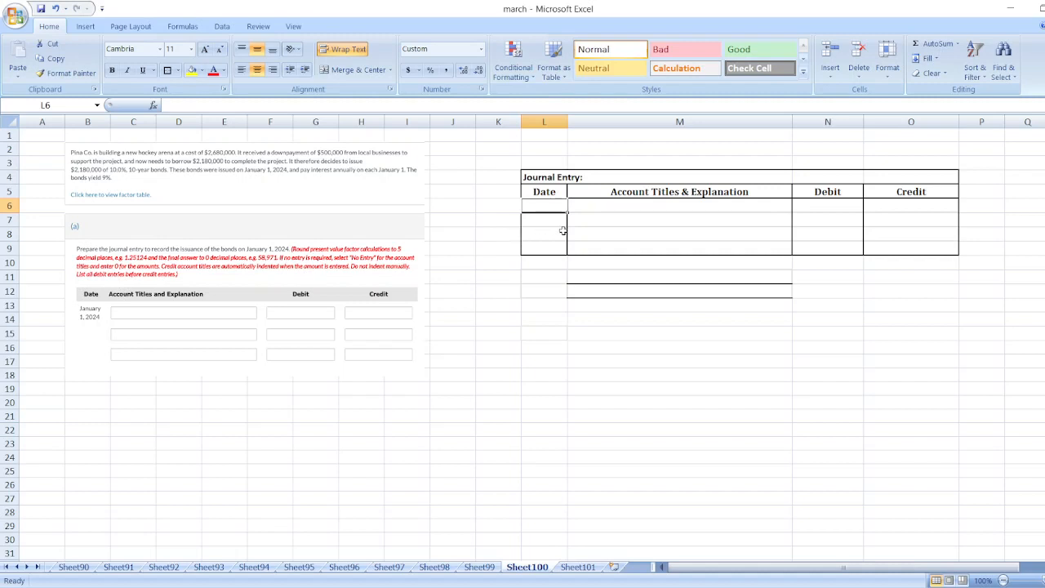
pyautogui.moveTo(570, 217)
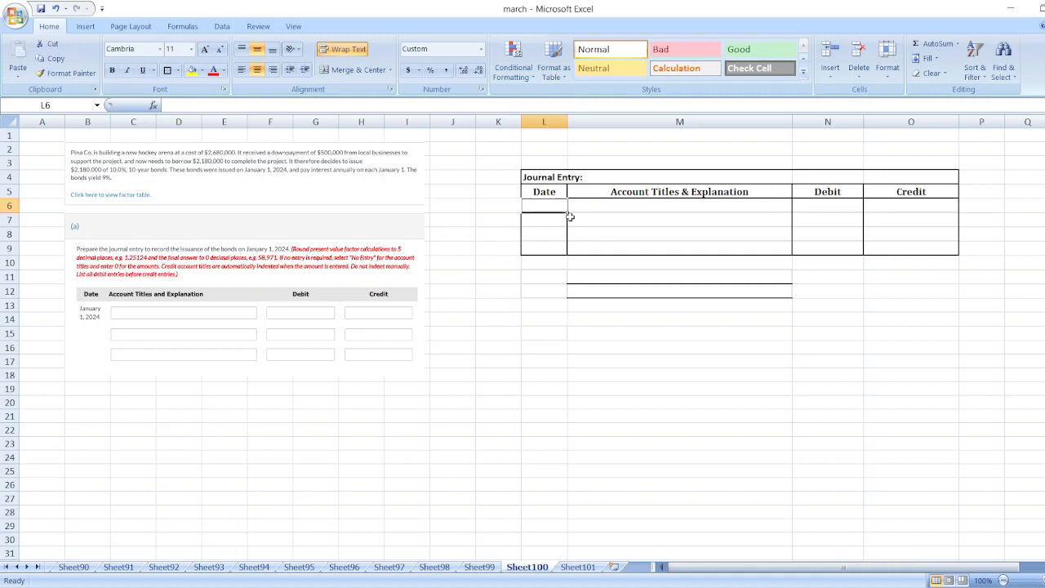
# - Enter the date Jan.1, 2024 with account titles Cash and Bonds Payable
pyautogui.write('Jan.1, 2024')
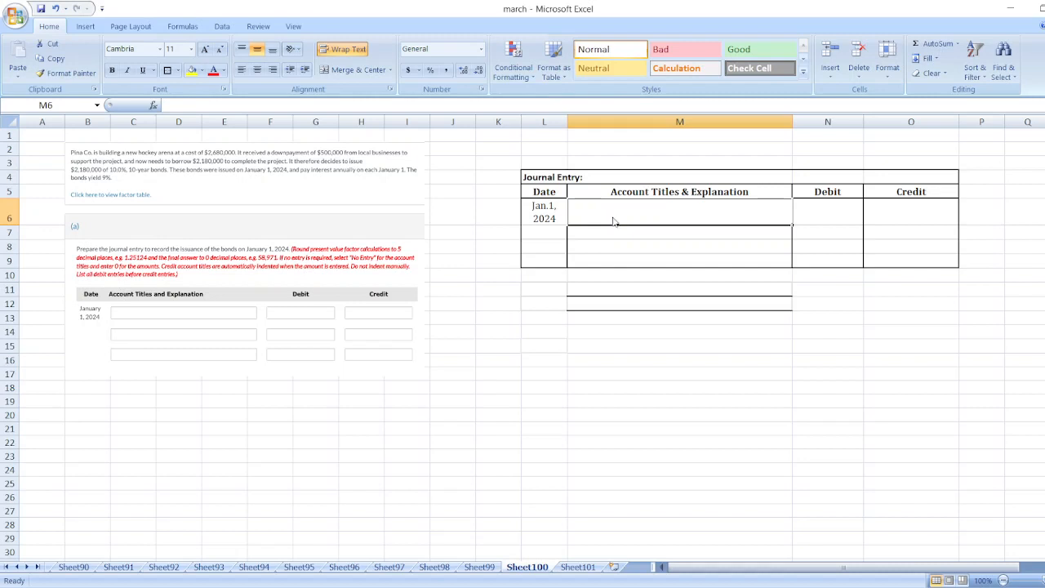
pyautogui.write('Cash')
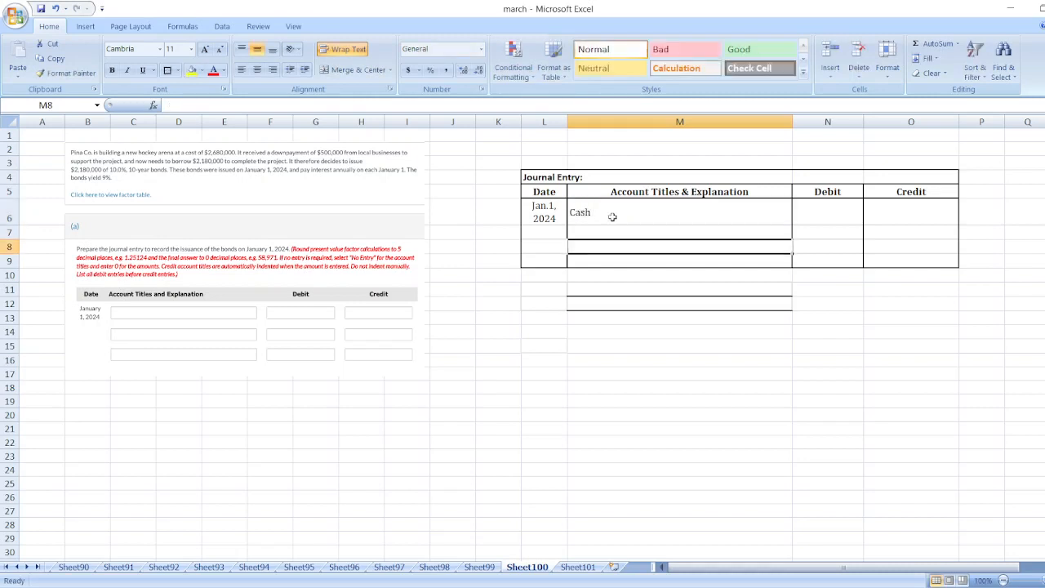
pyautogui.write('Bonds Payable')
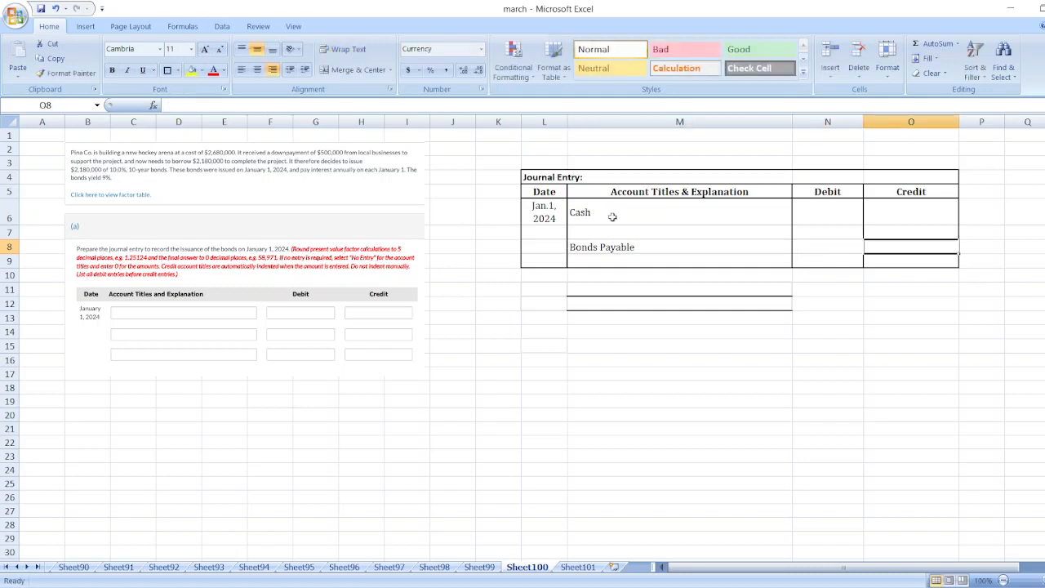
pyautogui.moveTo(128, 165)
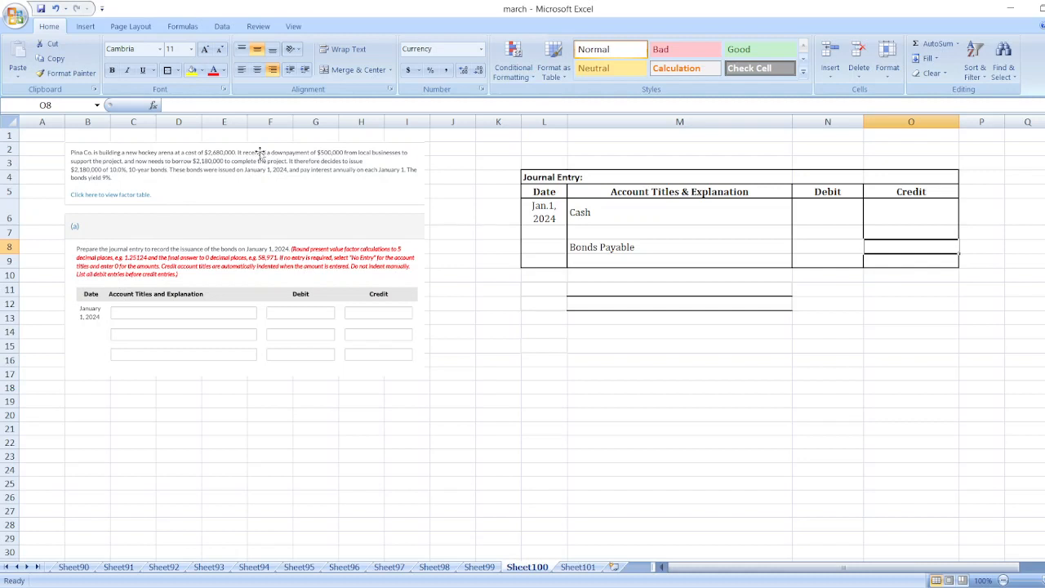
pyautogui.moveTo(259, 185)
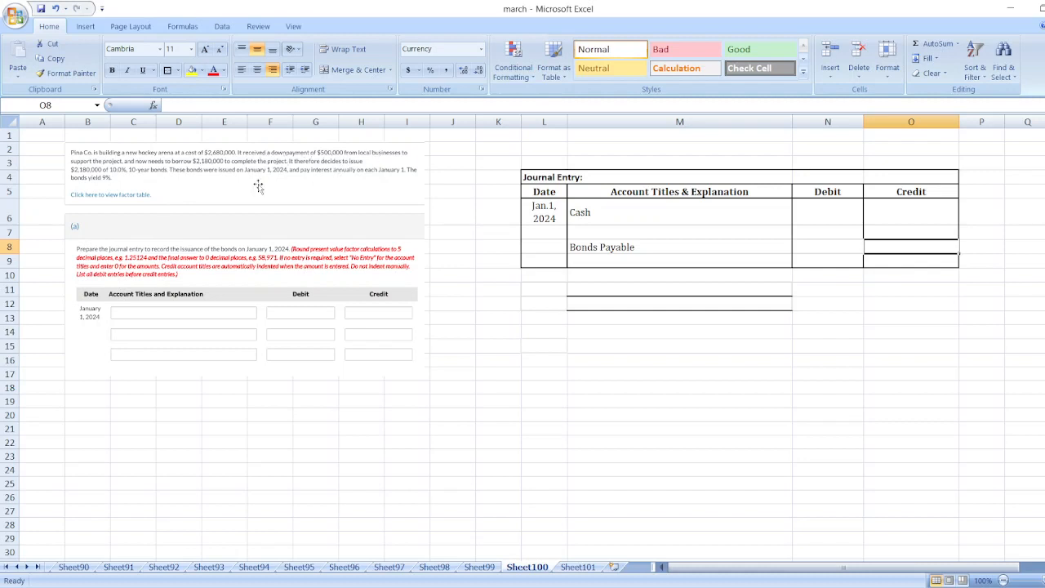
pyautogui.moveTo(212, 186)
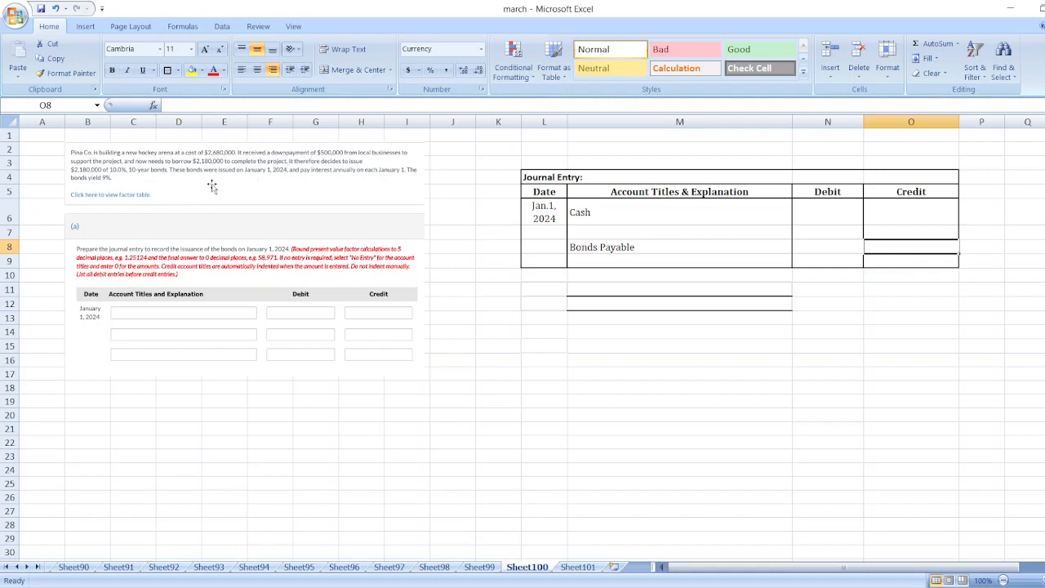
pyautogui.moveTo(235, 180)
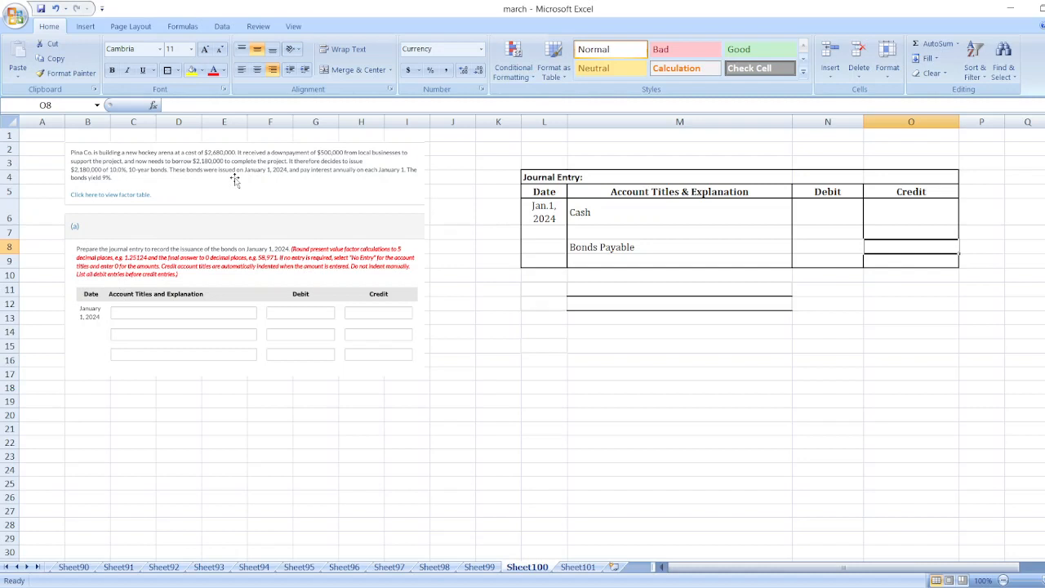
pyautogui.moveTo(348, 214)
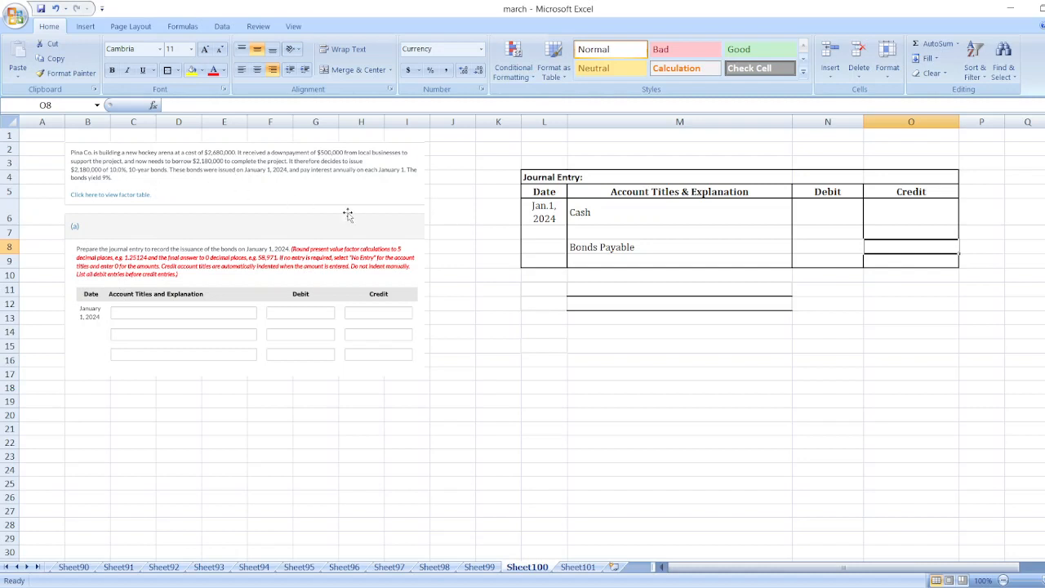
pyautogui.moveTo(522, 214)
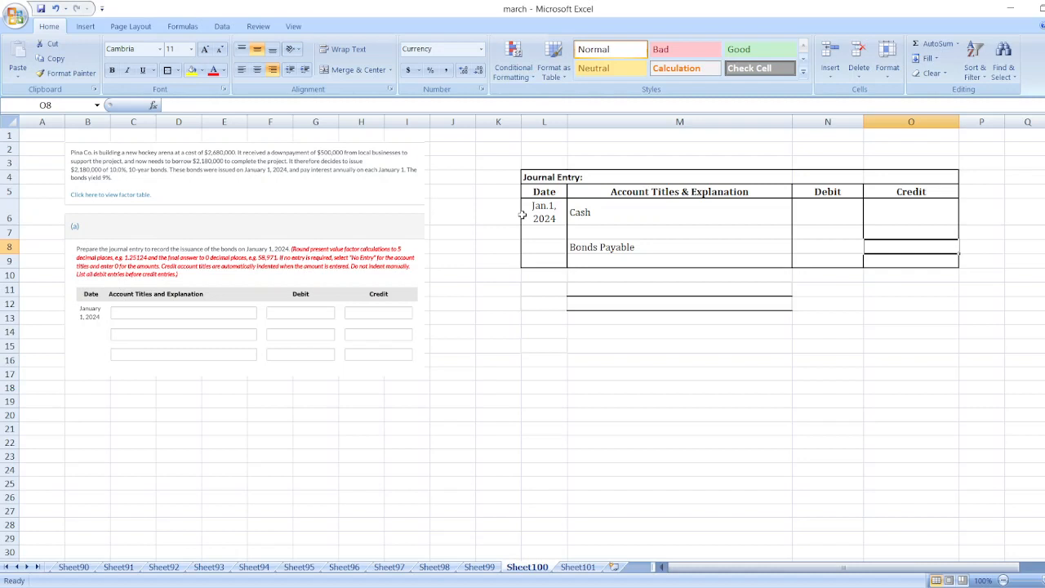
# - Enter $2,180,000 as the Bonds Payable credit amount
pyautogui.write('$2,180,000')
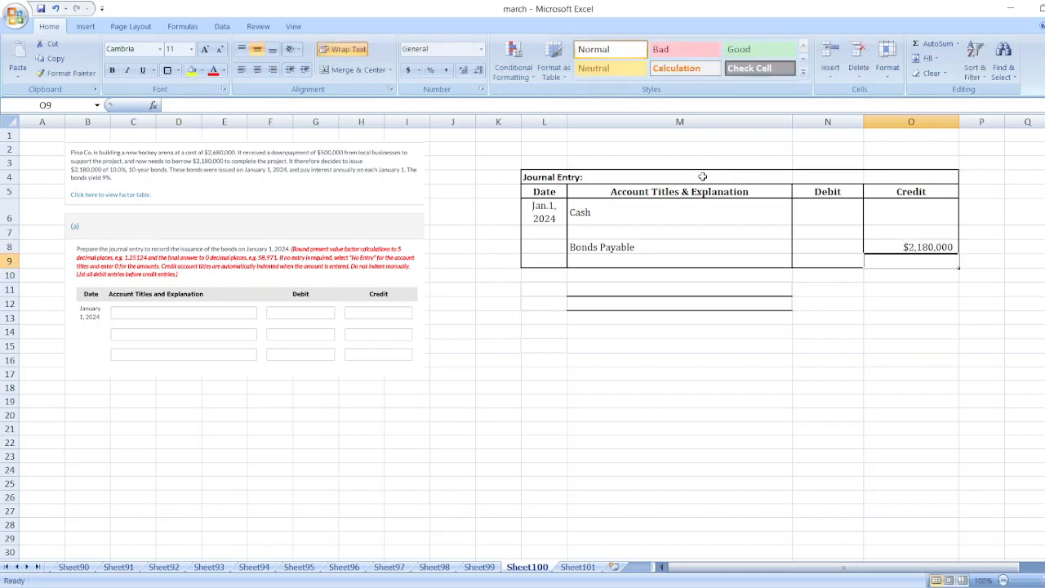
# - Compute the Cash debit as =-PV(9%,10,2180000*10%,2180000), giving $2,319,905
pyautogui.click(827, 211)
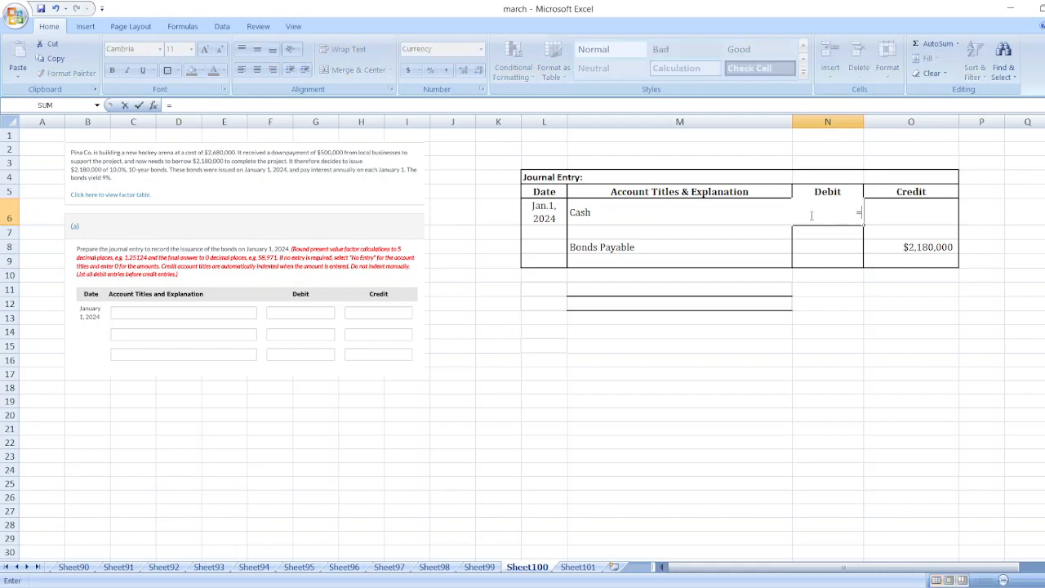
pyautogui.write('-')
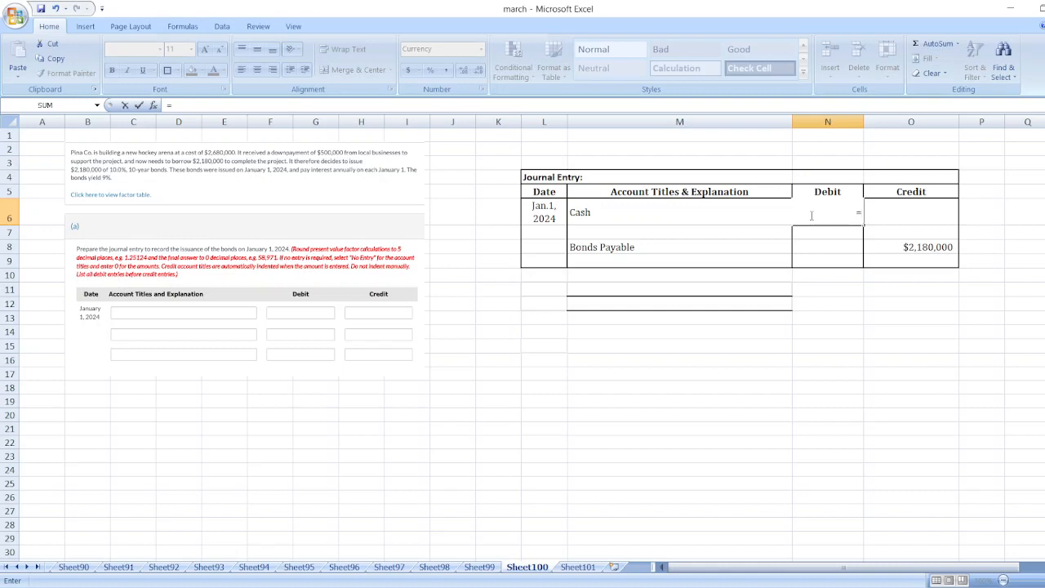
pyautogui.moveTo(811, 217)
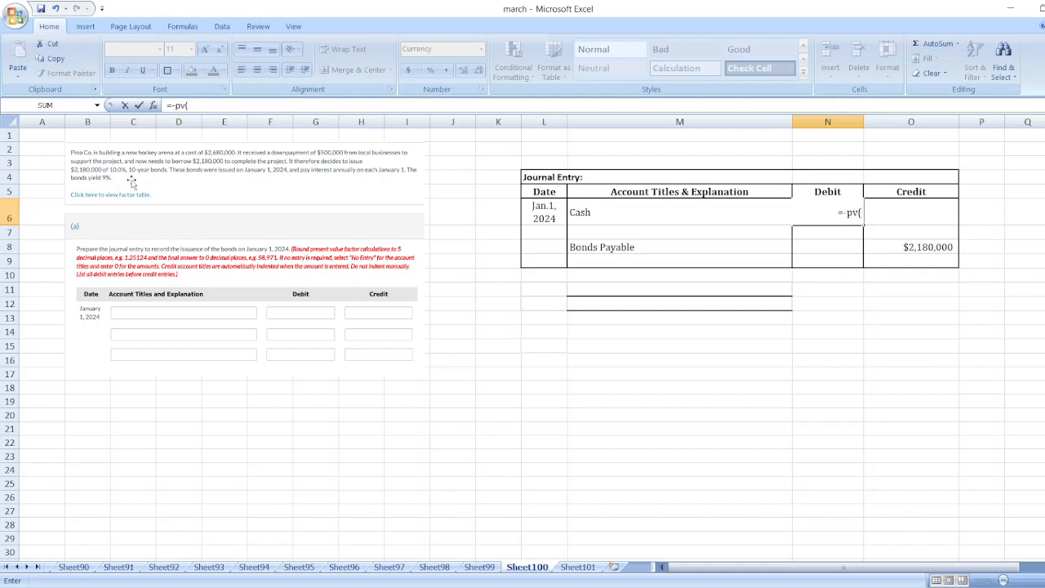
pyautogui.moveTo(323, 191)
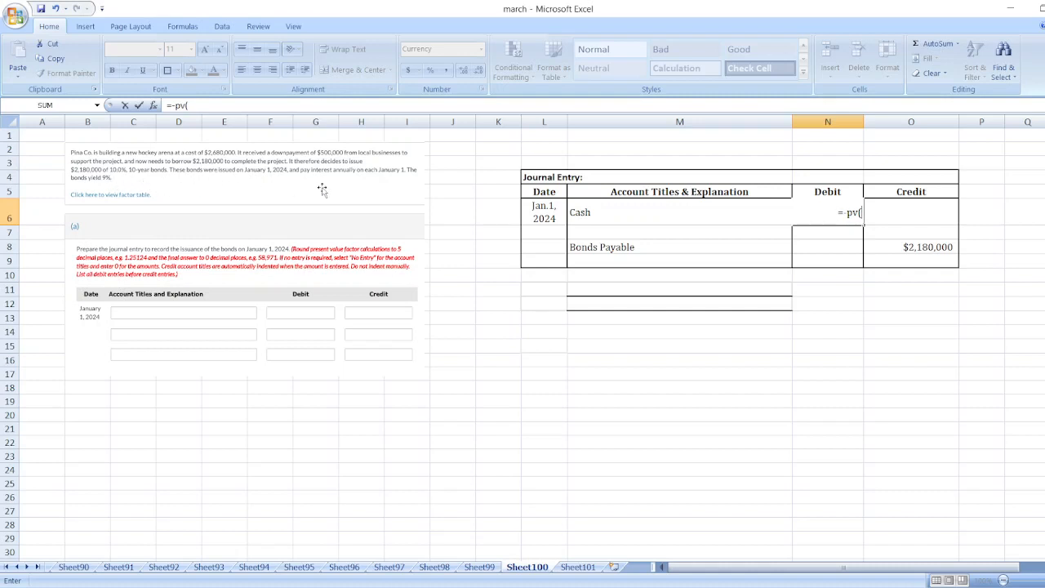
pyautogui.moveTo(479, 257)
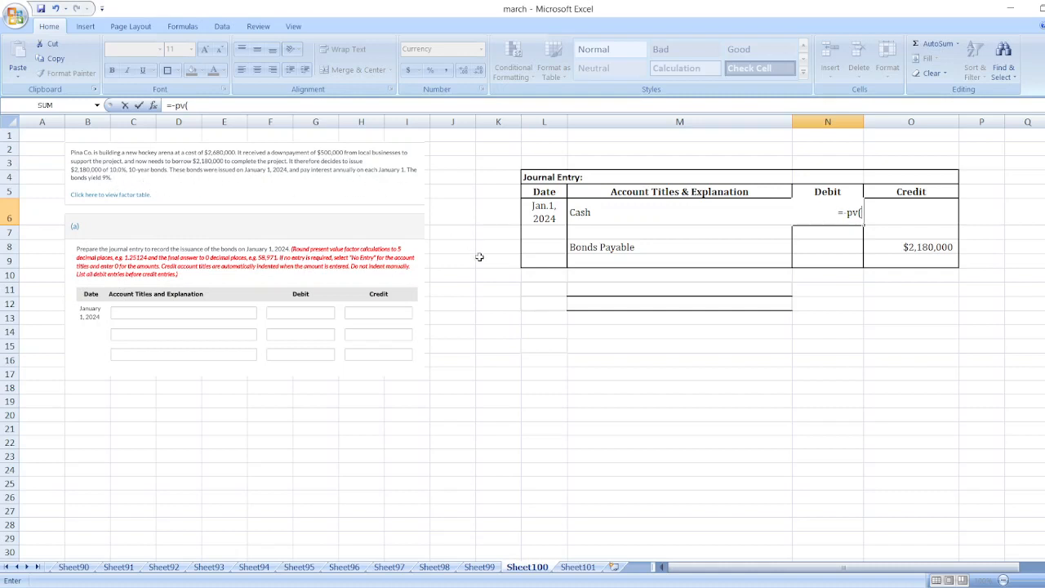
pyautogui.write('10%,')
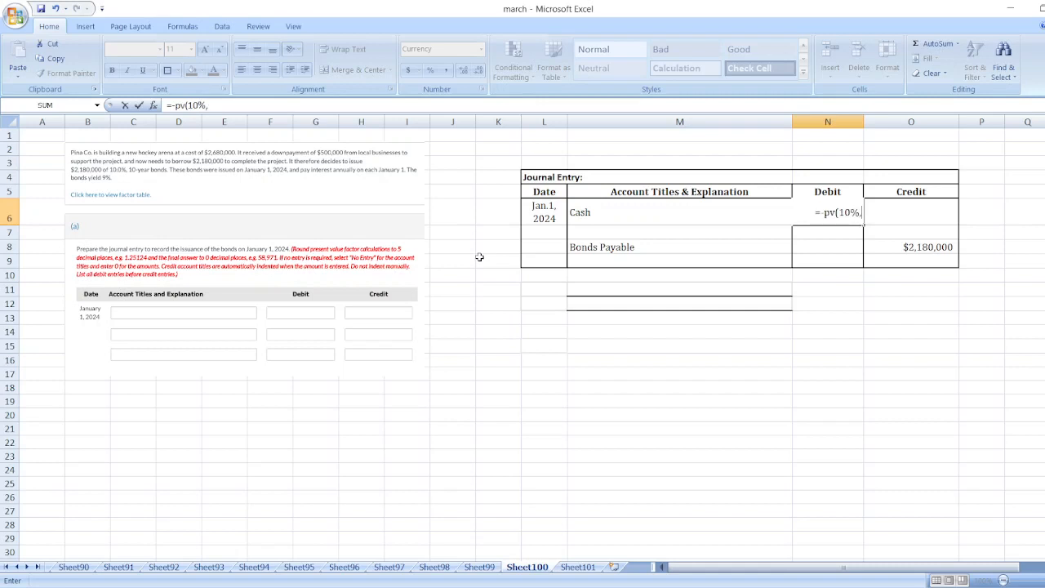
pyautogui.write('10')
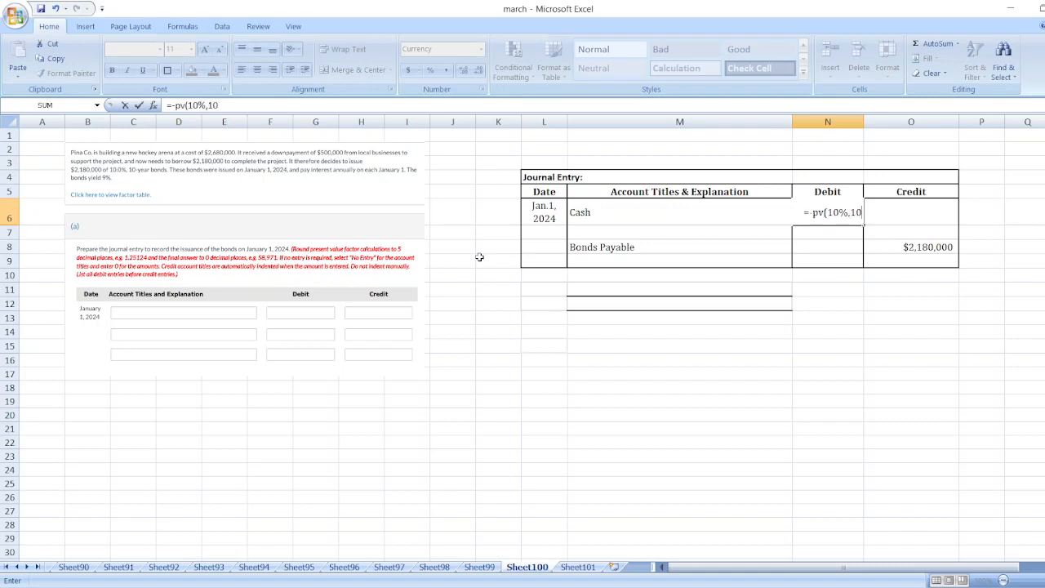
pyautogui.write(',')
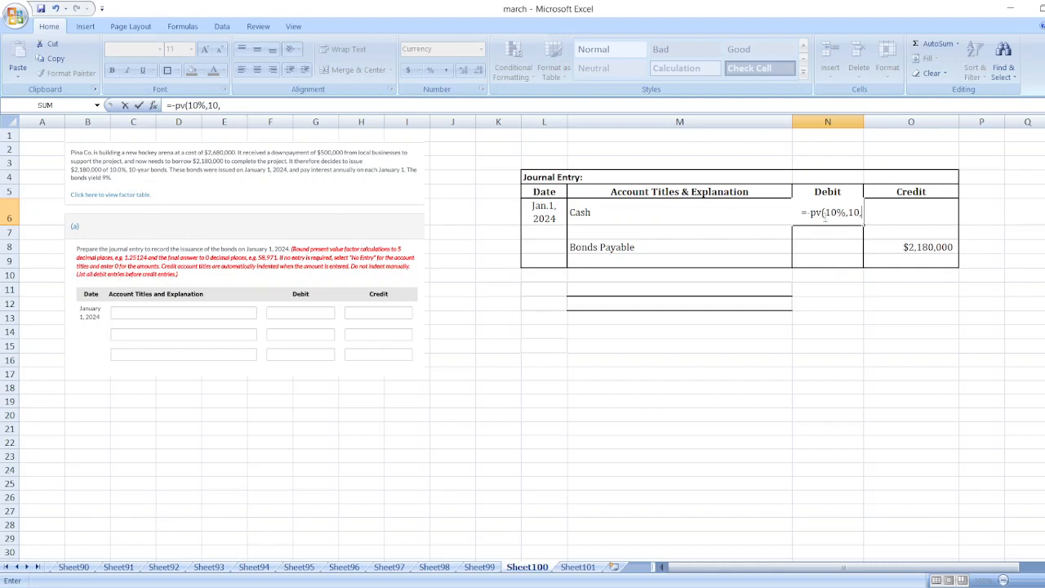
pyautogui.press('Backspace')
pyautogui.write('9')
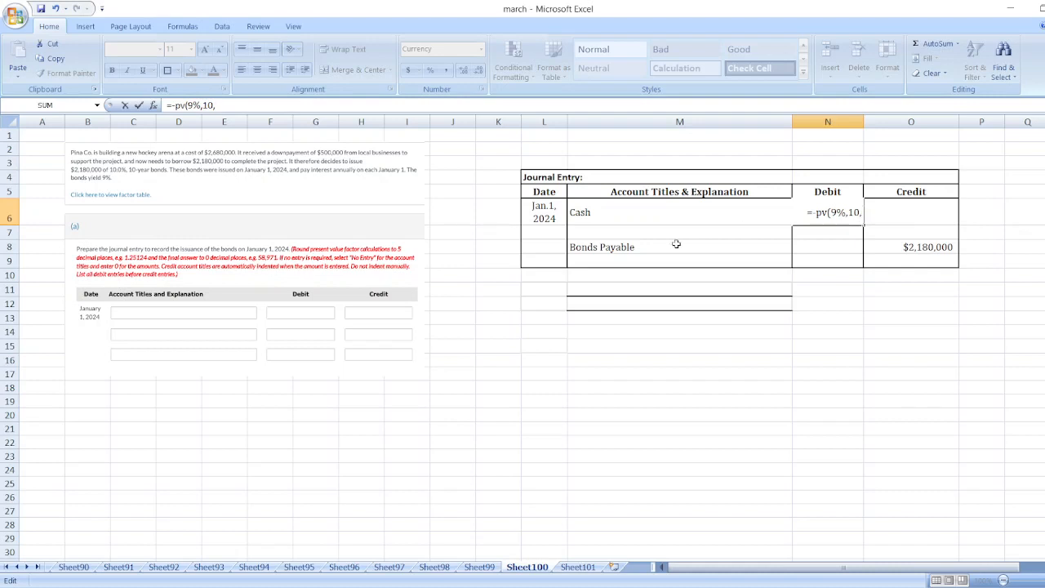
pyautogui.write('2180000')
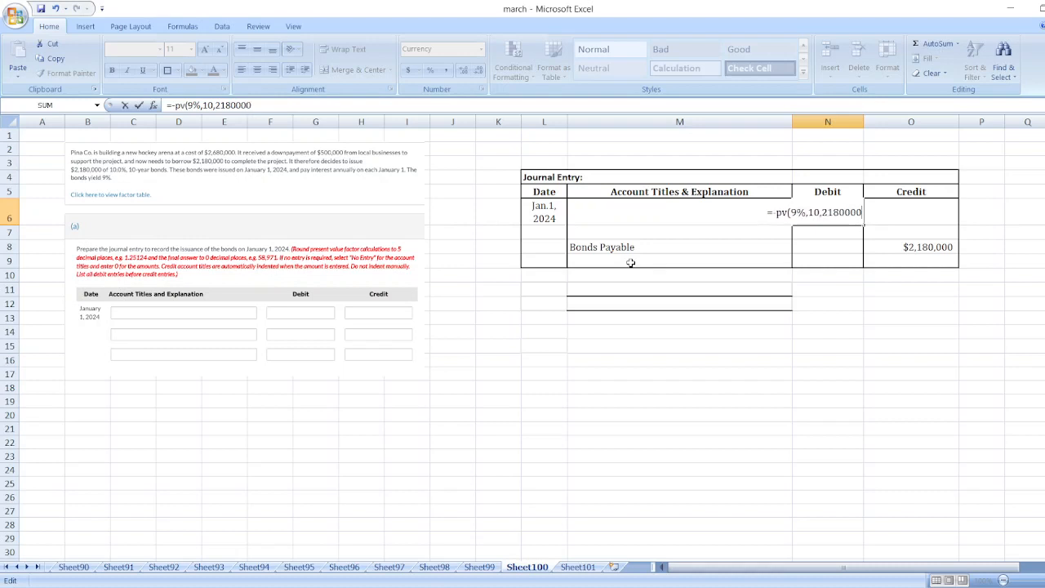
pyautogui.write('*10%')
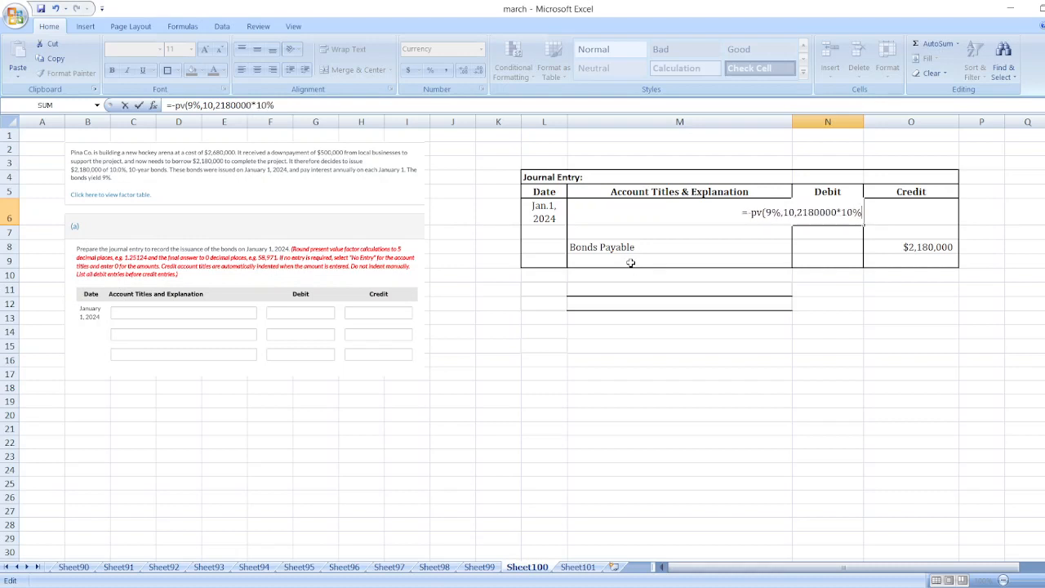
pyautogui.write(',')
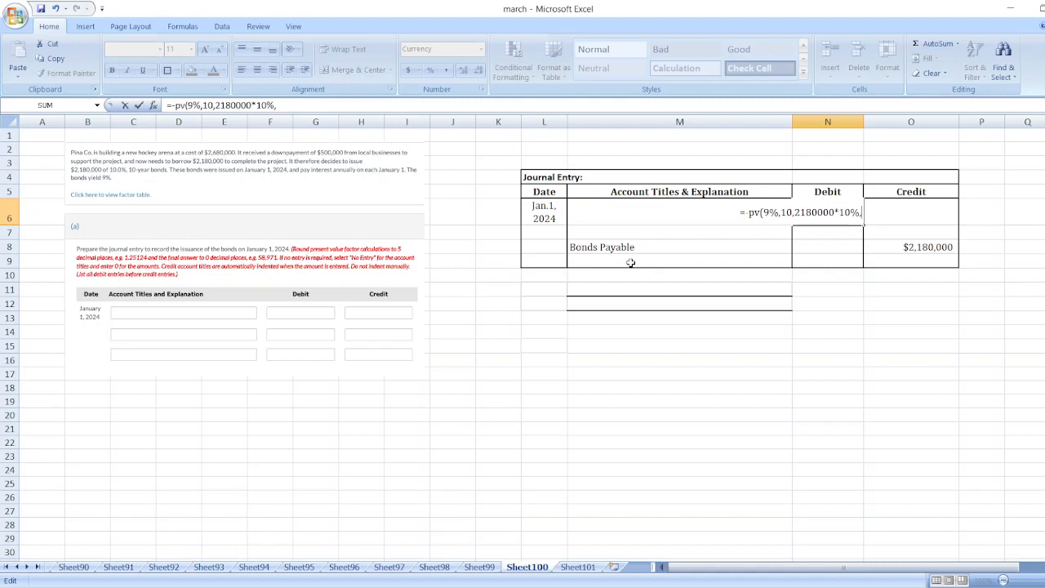
pyautogui.write('21')
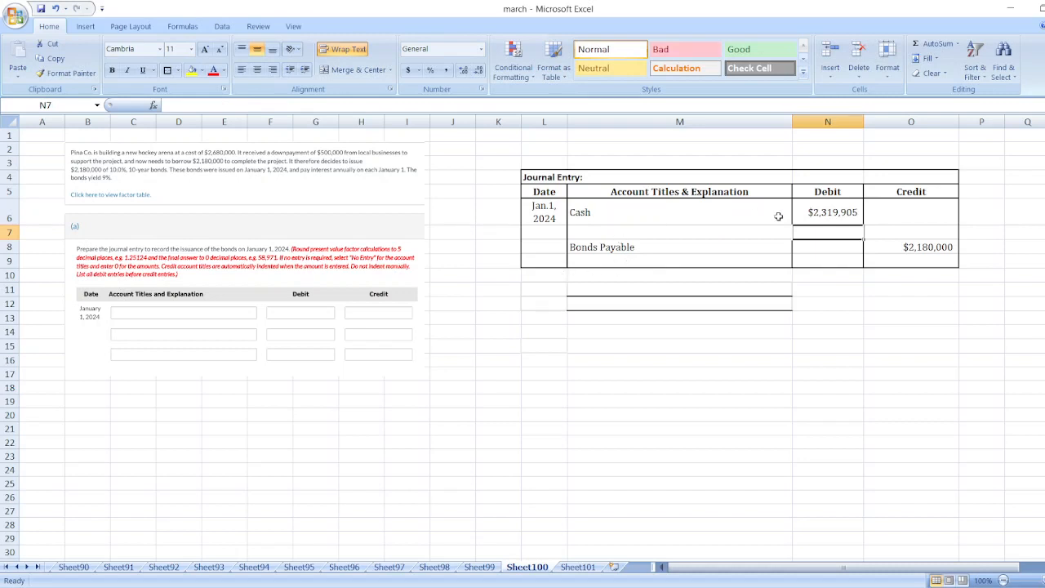
pyautogui.moveTo(773, 240)
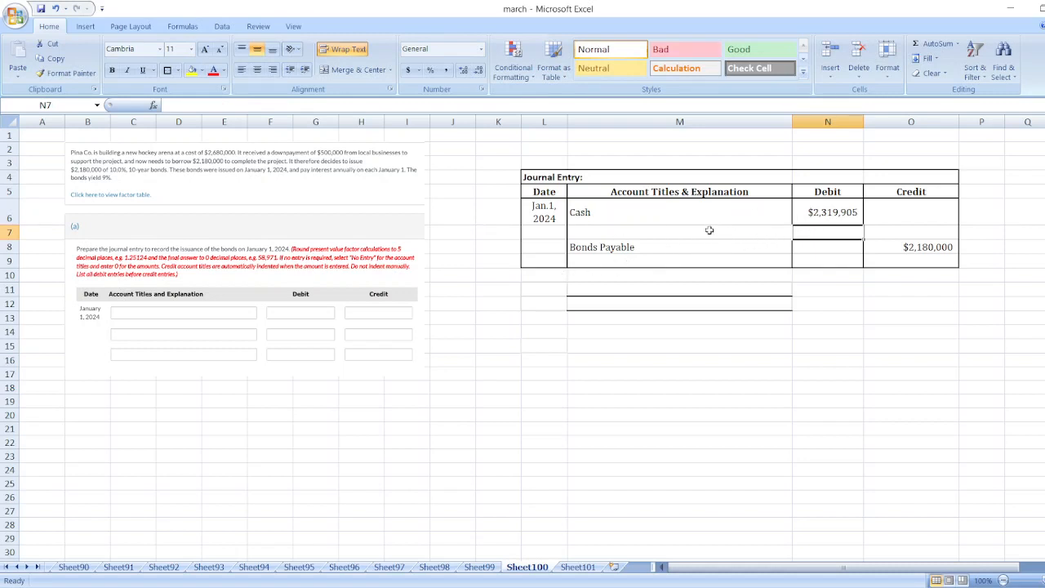
pyautogui.click(679, 231)
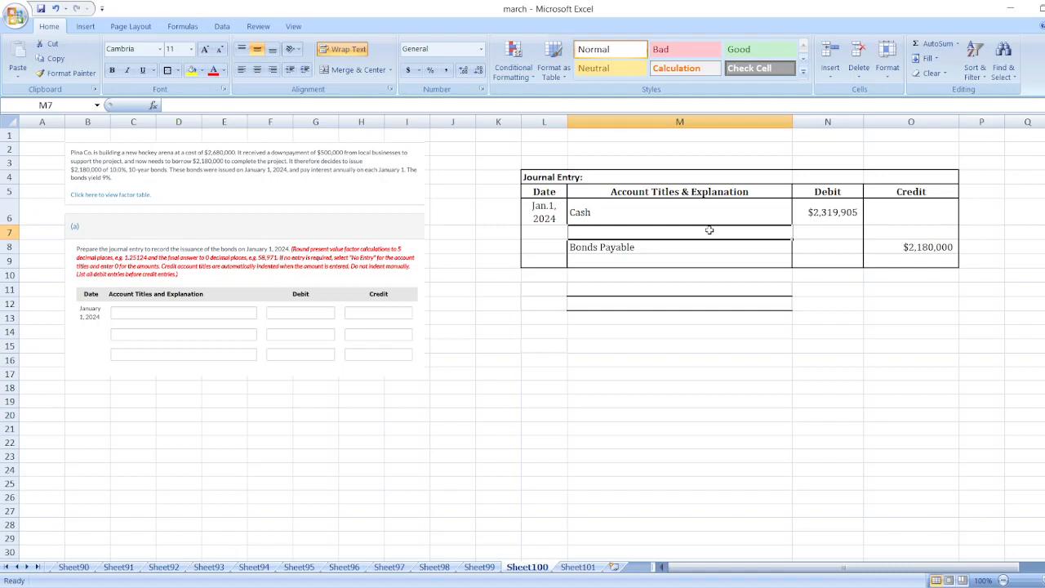
# - Enter Premium on Bonds Payable with a $139,905 credit, balancing the entry
pyautogui.write('Prem')
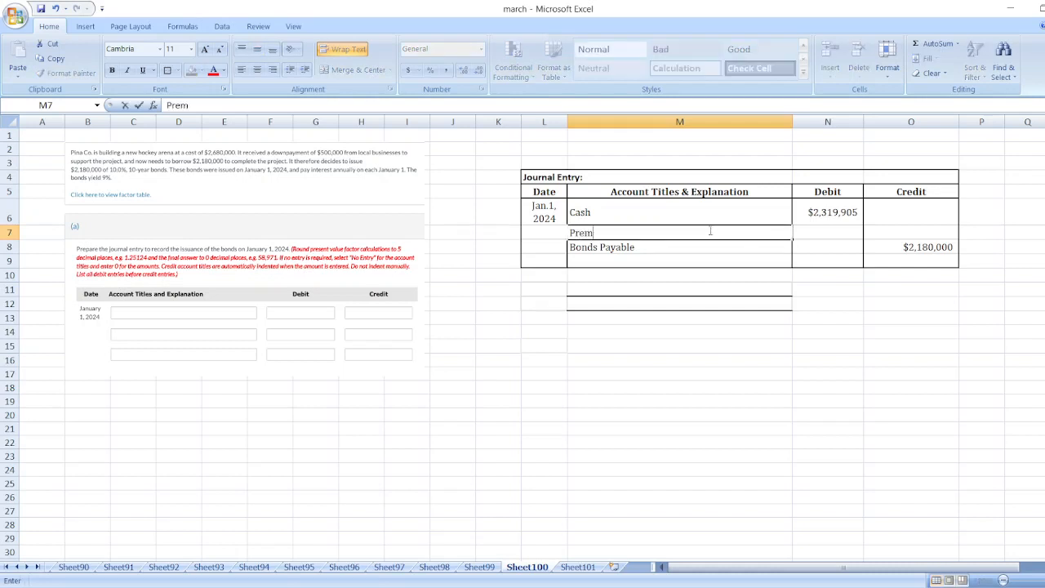
pyautogui.write('ium')
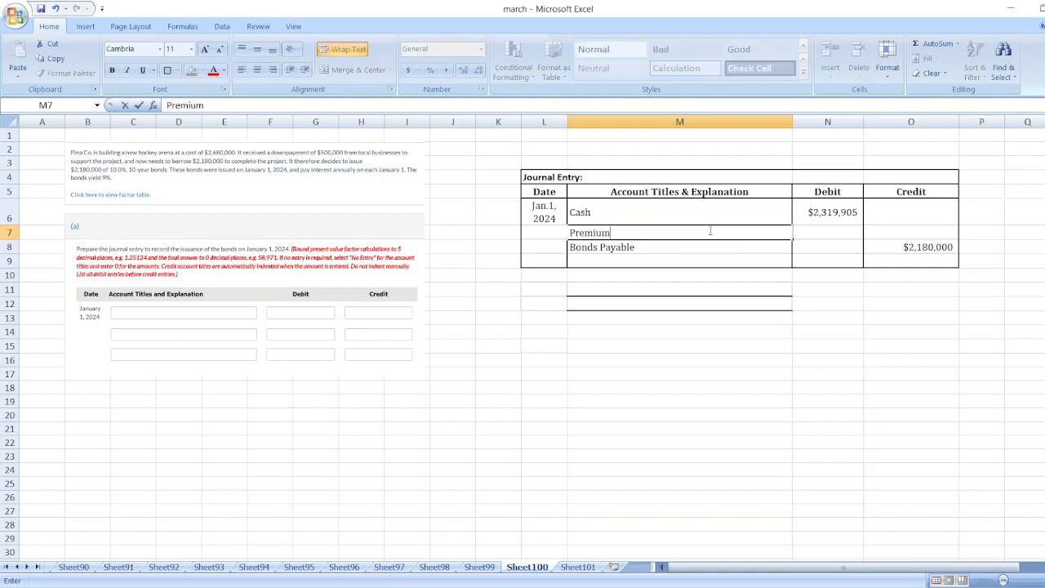
pyautogui.write('on Nop')
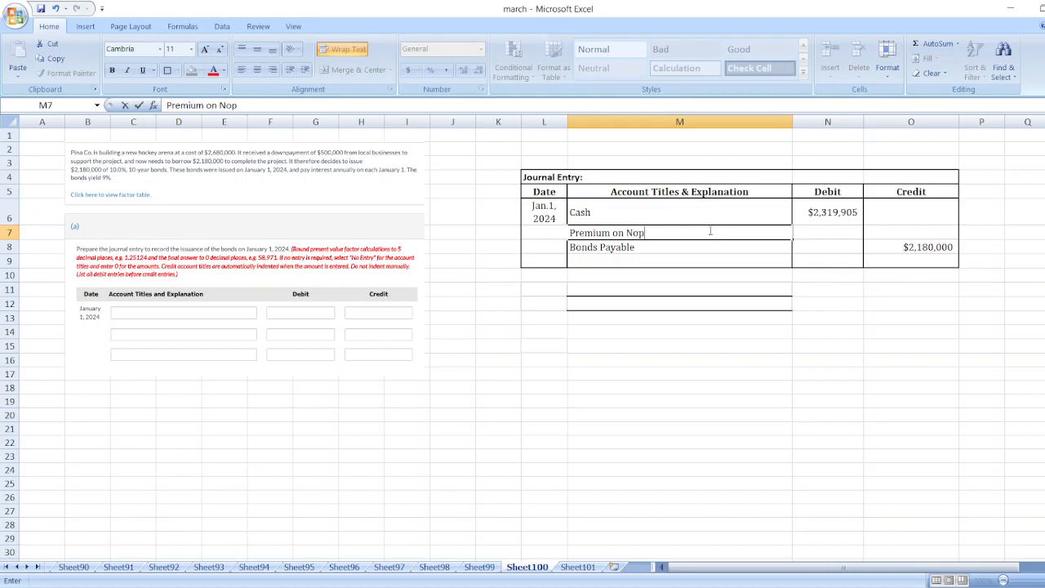
pyautogui.press('BackSpace')
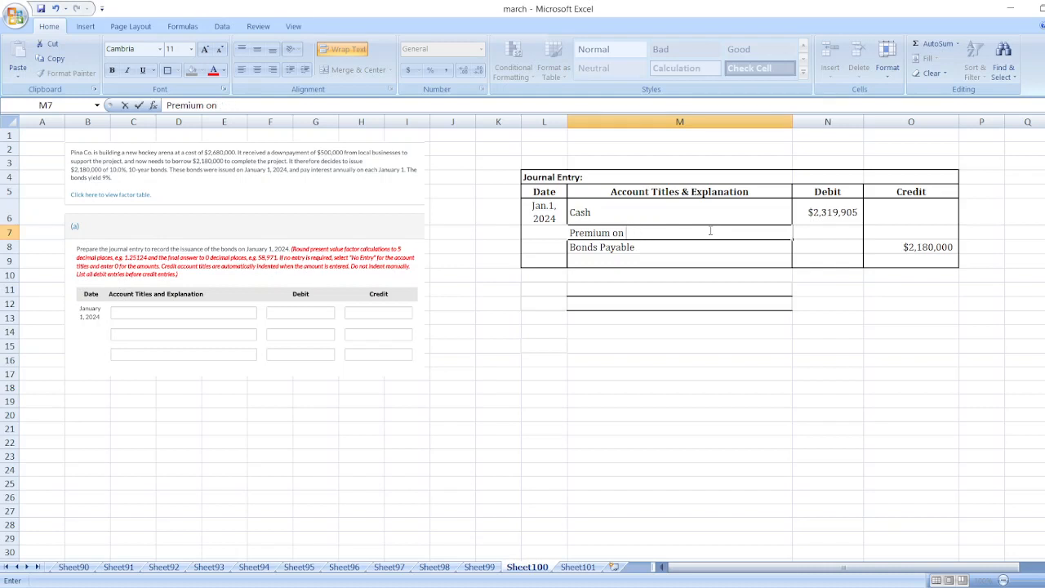
pyautogui.write('Bonds Payable')
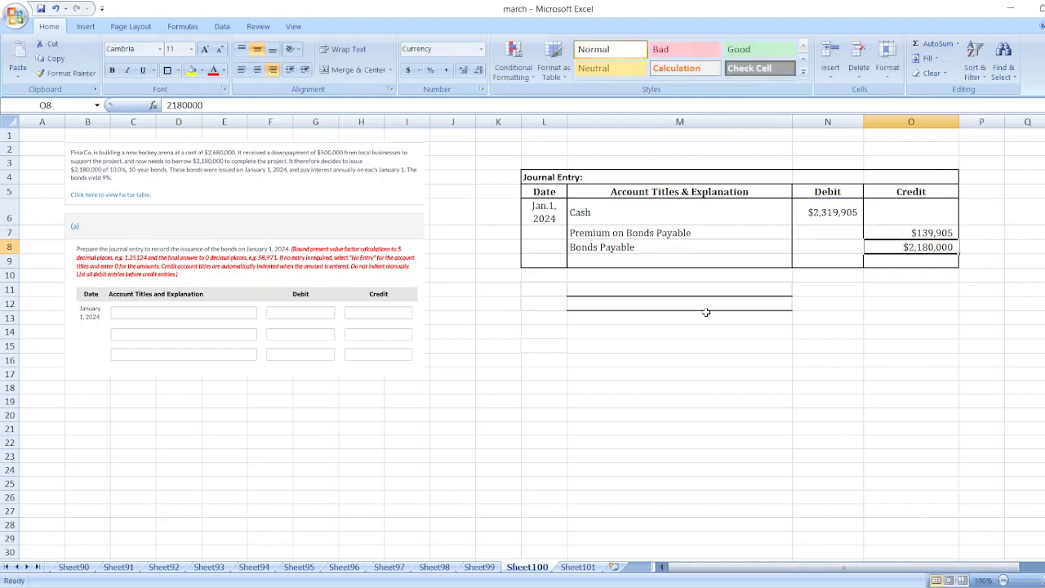
pyautogui.click(679, 414)
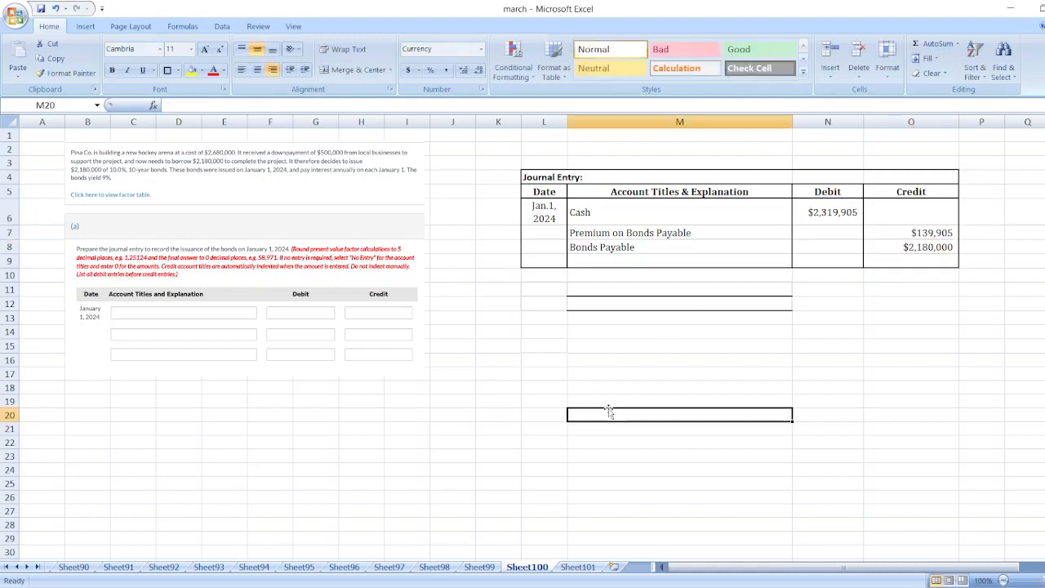